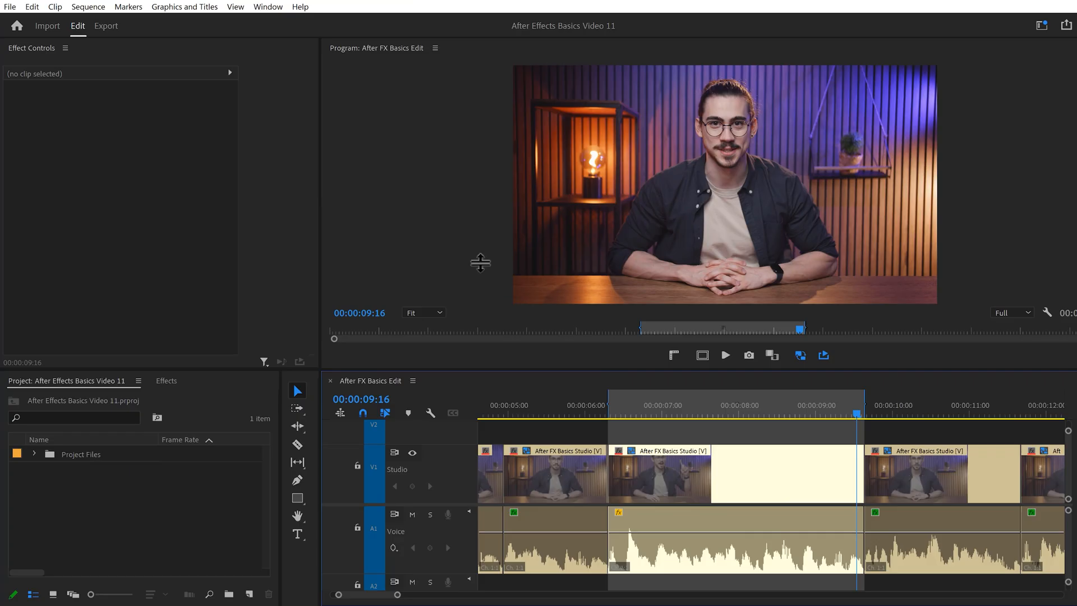
# Open the Essential Sound panel from the Window menu to show the dialogue clip's options
pyautogui.click(267, 6)
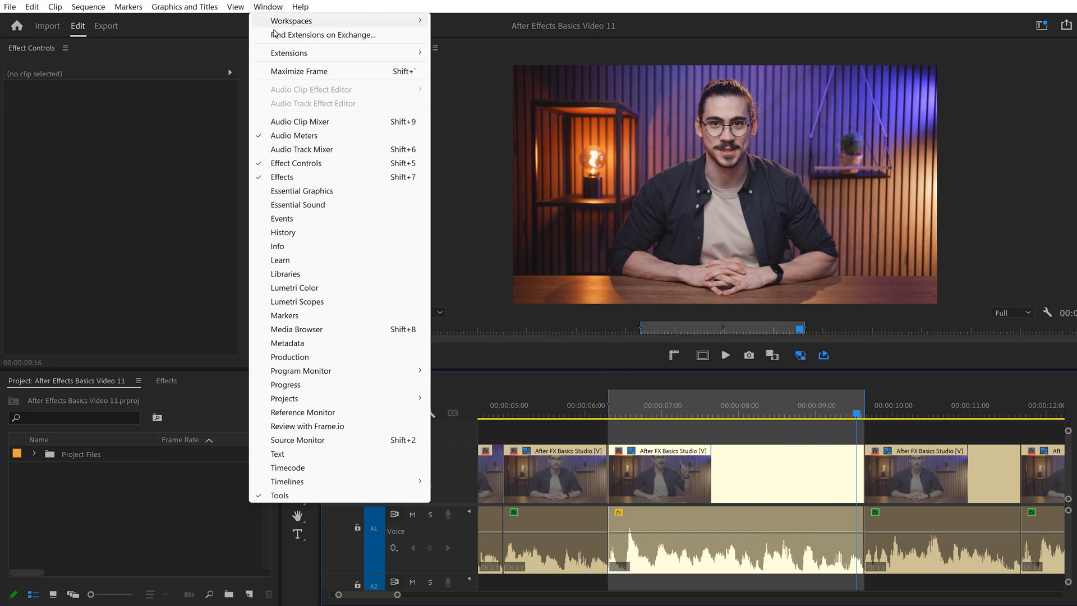
pyautogui.click(298, 204)
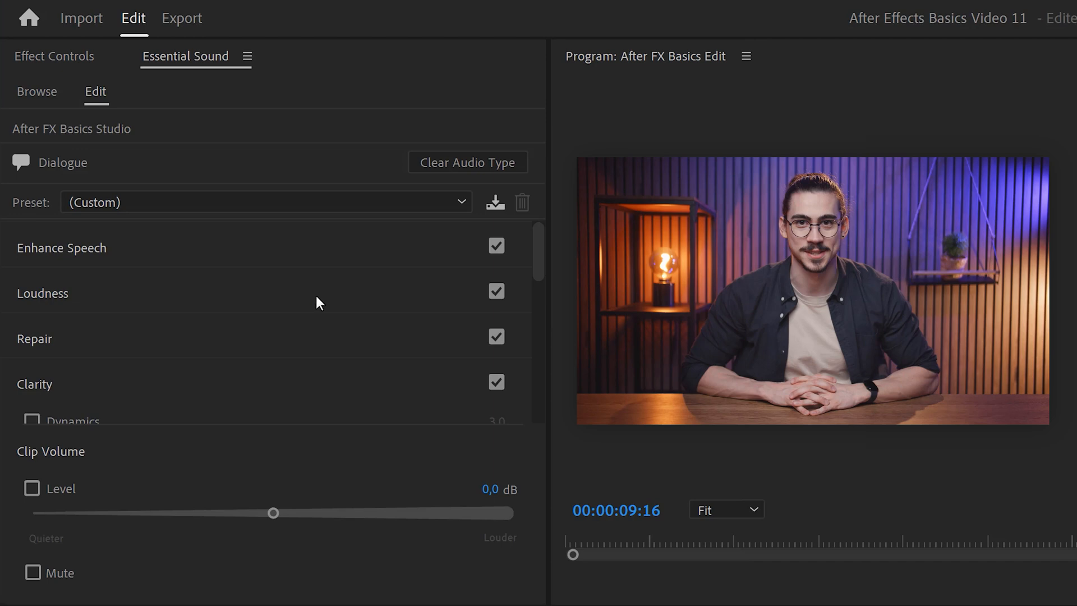
pyautogui.moveTo(94, 273)
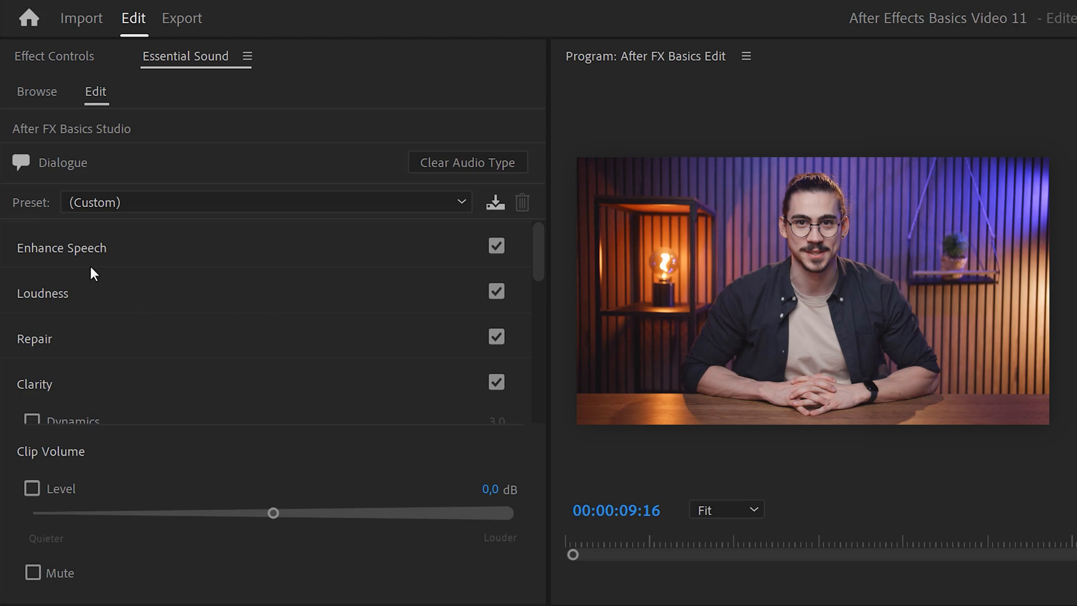
pyautogui.moveTo(107, 262)
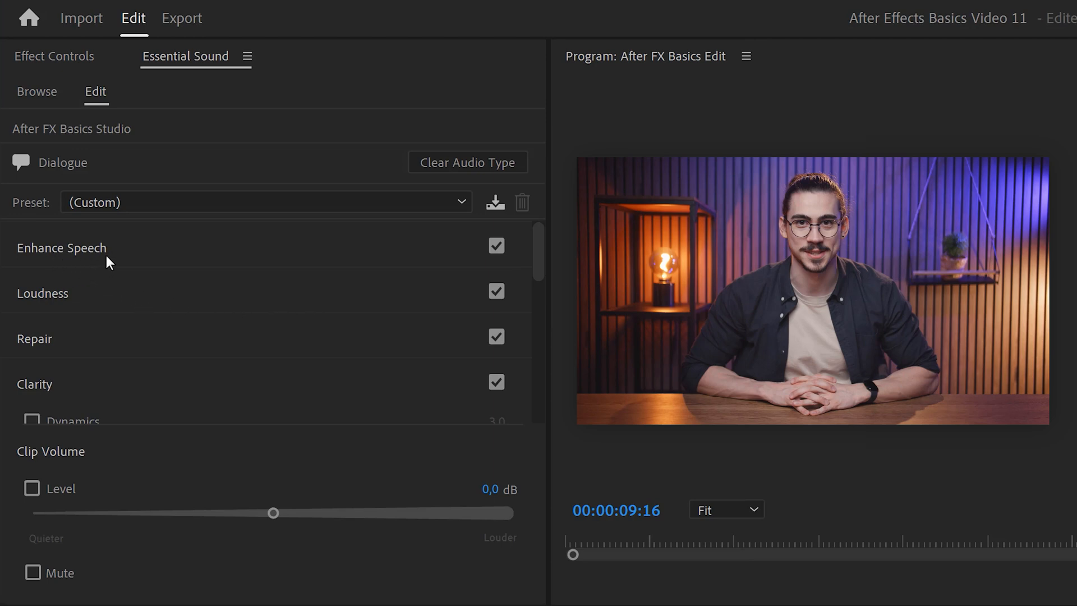
pyautogui.moveTo(75, 349)
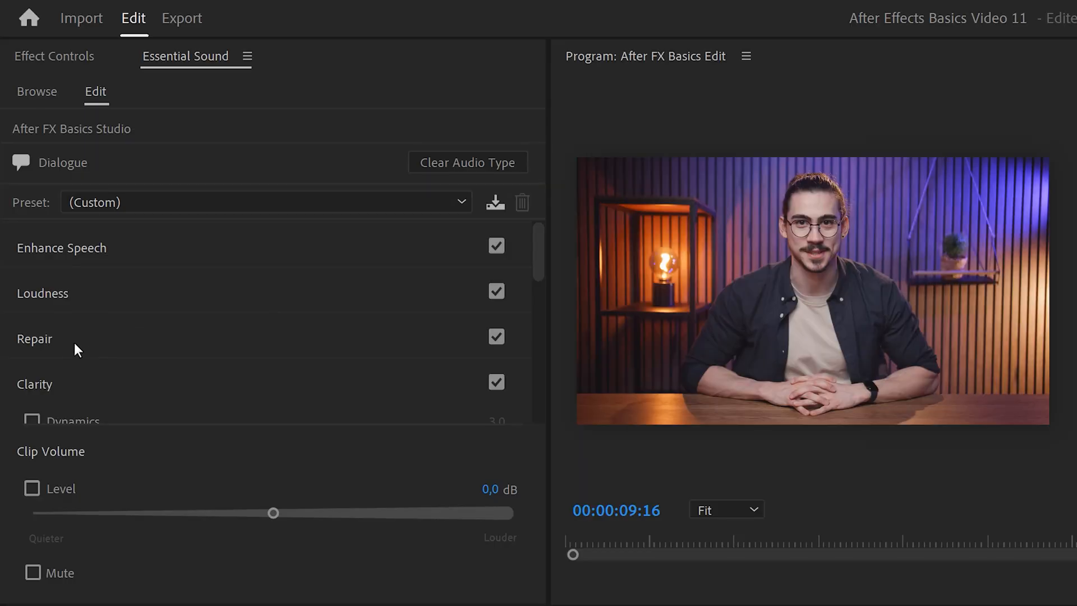
# Expand Repair and enable Reduce Noise on the voice clip
pyautogui.click(34, 339)
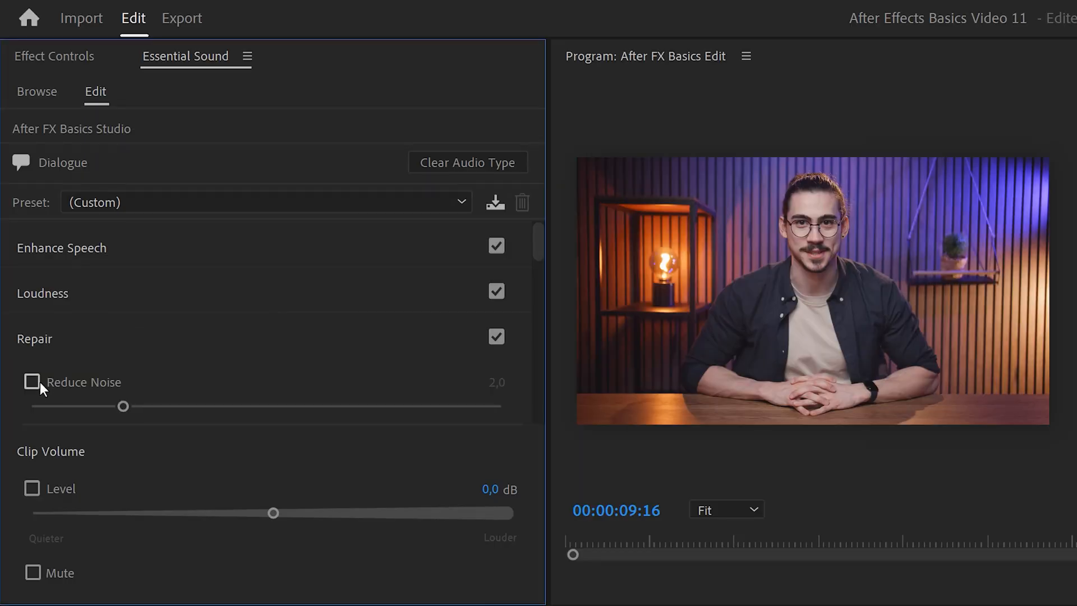
pyautogui.click(31, 382)
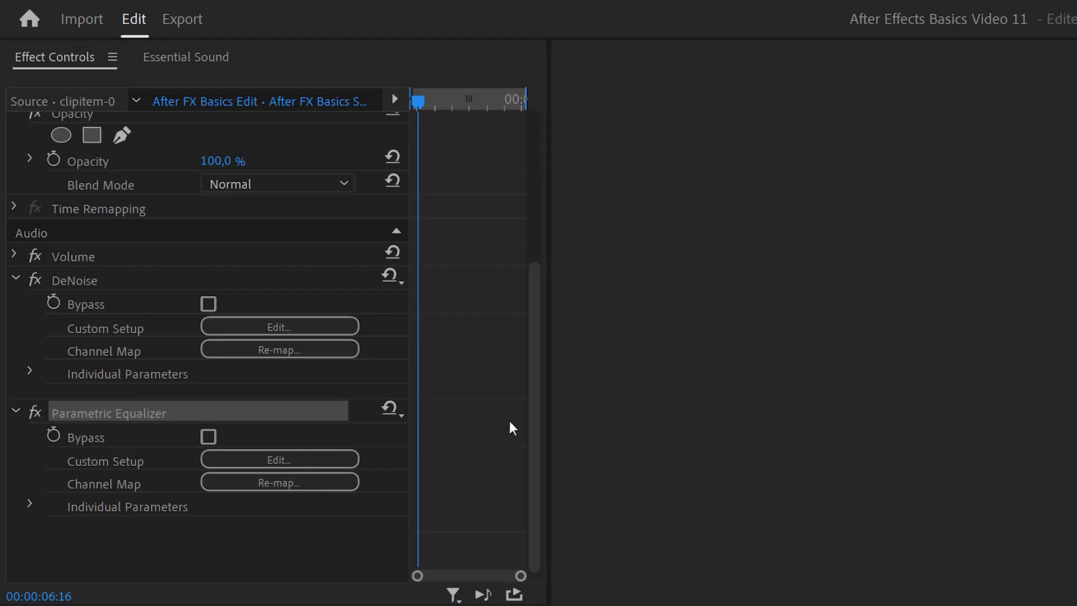
# In the equalizer's custom editor, enable the high-pass band and set its cutoff around 69 Hz
pyautogui.click(278, 459)
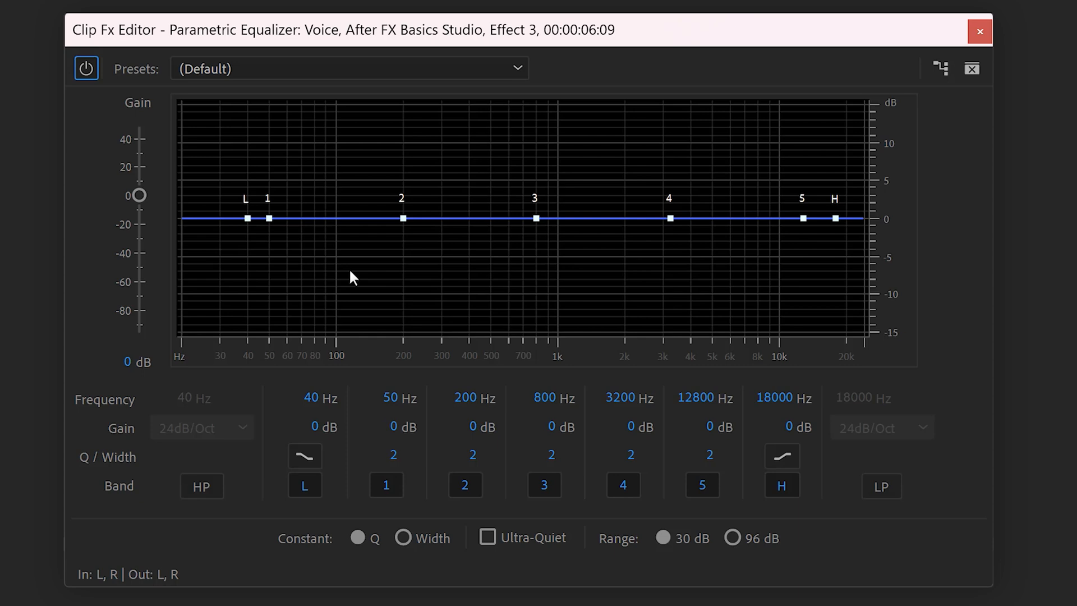
pyautogui.click(201, 486)
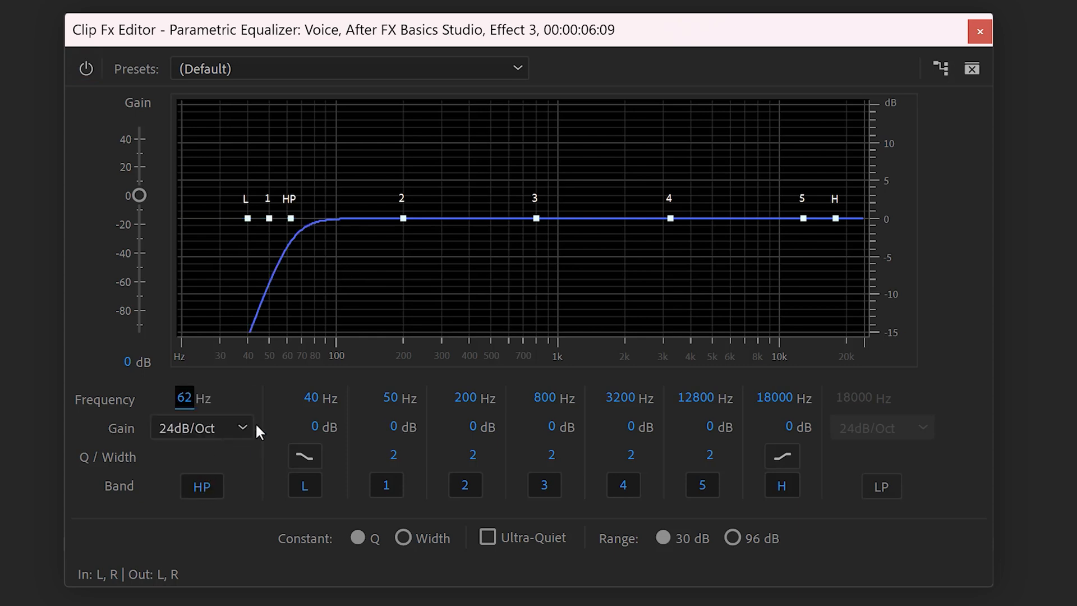
pyautogui.moveTo(290, 218); pyautogui.dragTo(316, 218)
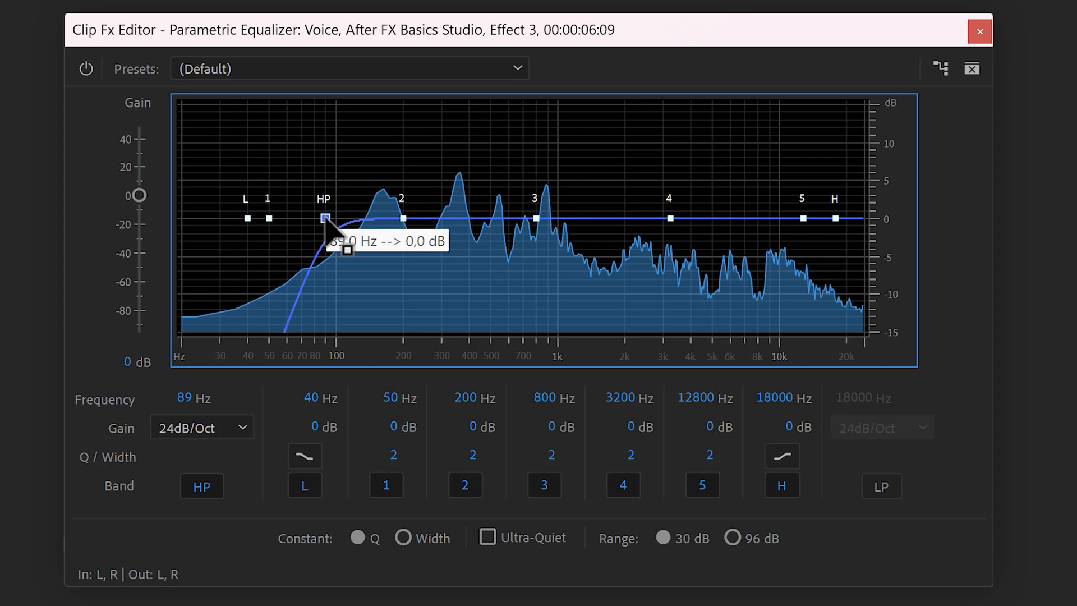
pyautogui.moveTo(324, 218); pyautogui.dragTo(300, 220)
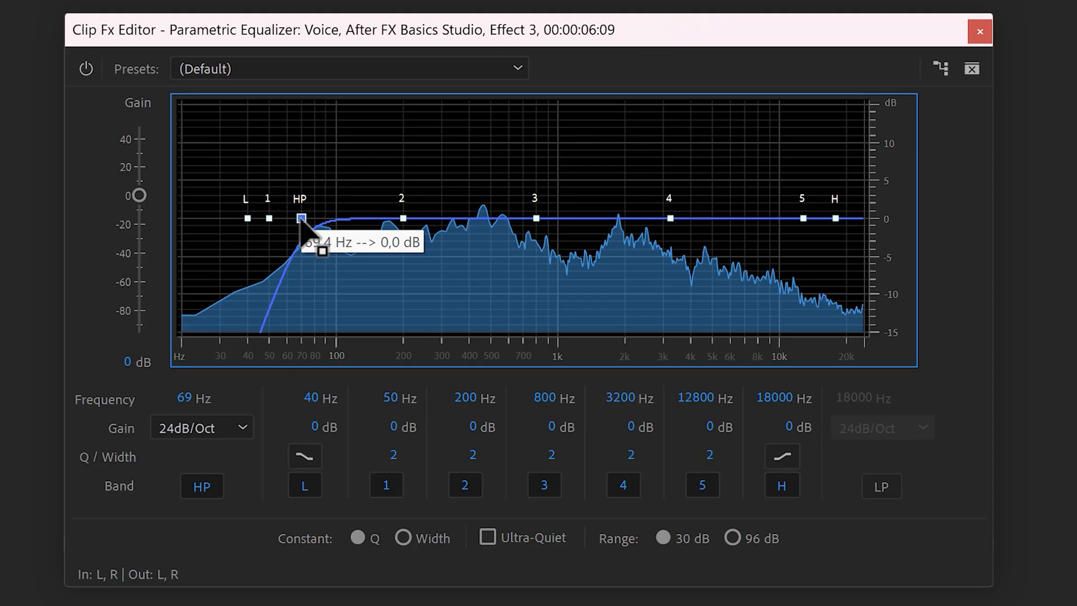
pyautogui.moveTo(300, 217); pyautogui.dragTo(323, 202)
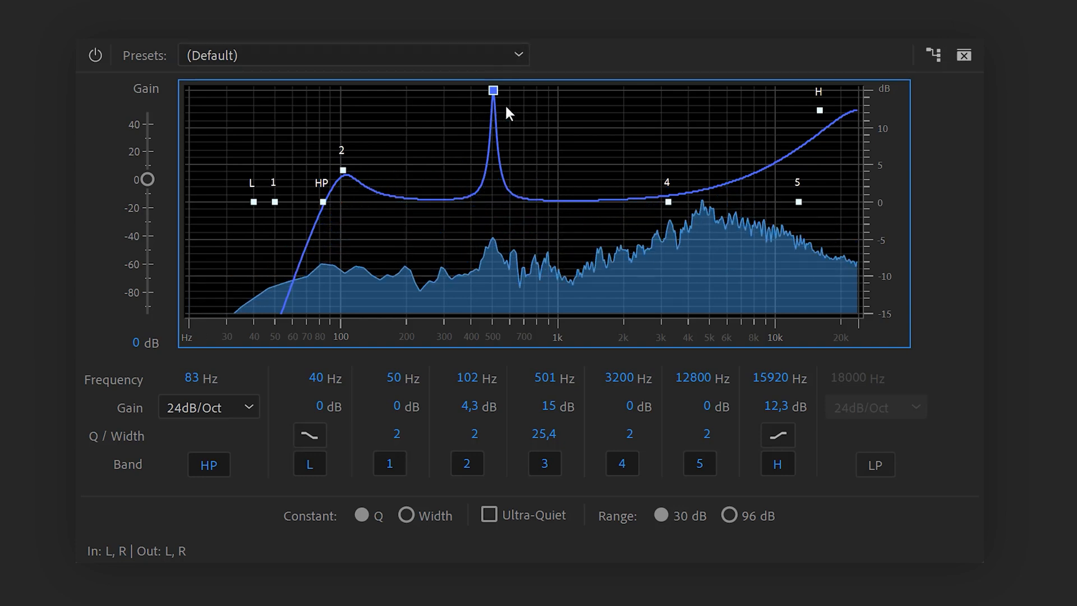
pyautogui.moveTo(570, 299)
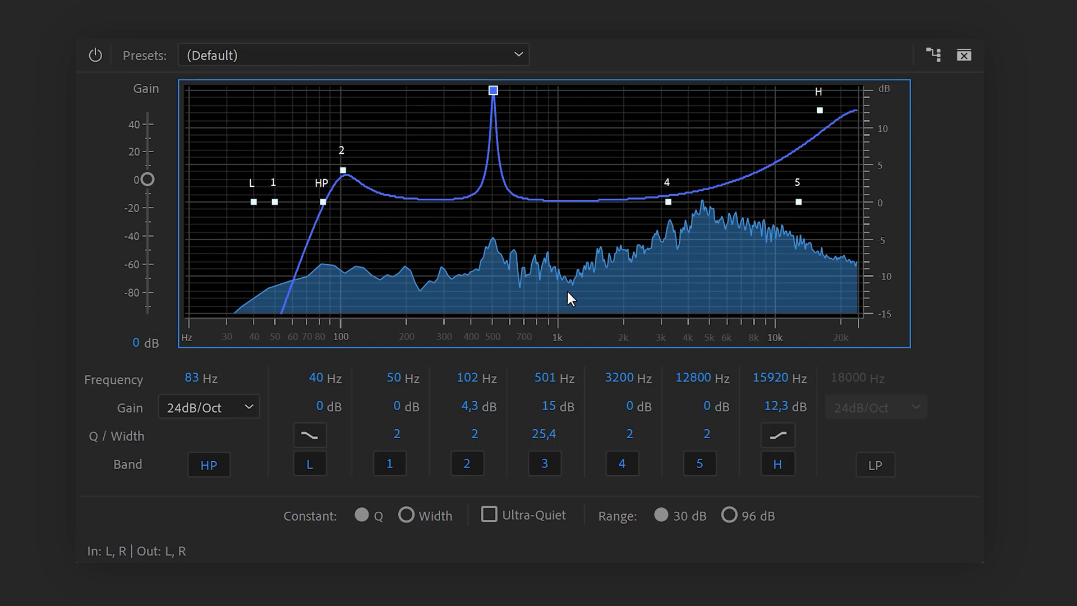